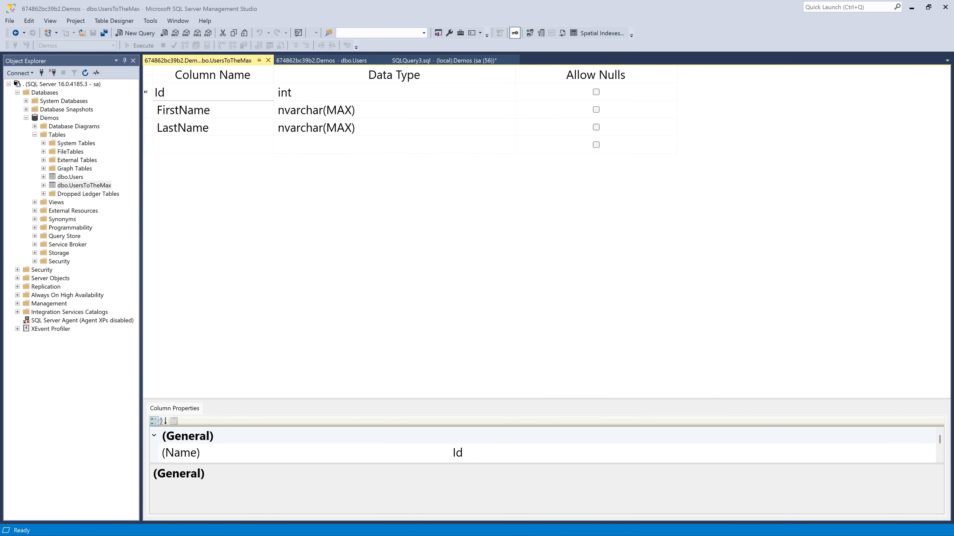
mouse_move(446, 354)
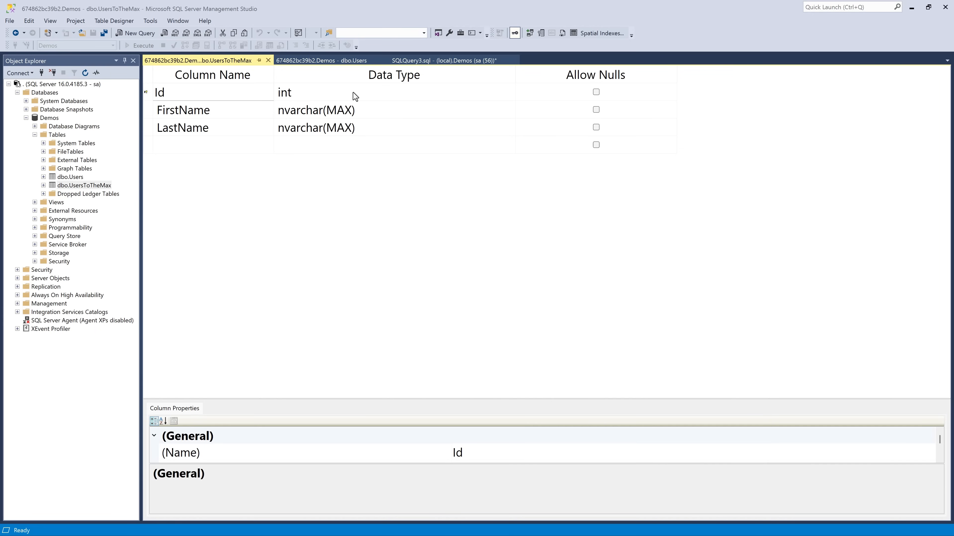
mouse_move(223, 119)
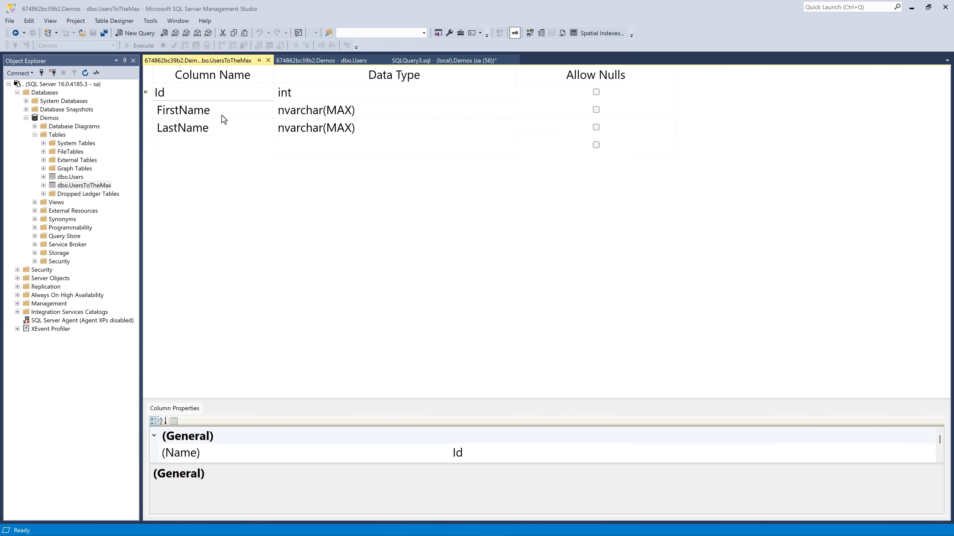
Inspect the FirstName and LastName columns and compare the UsersToTheMax and Users table designs.
click(182, 111)
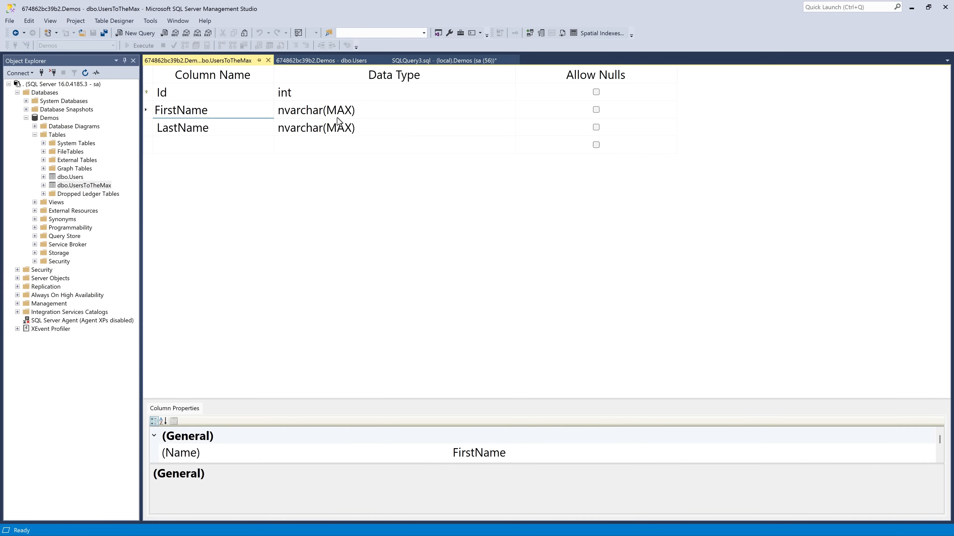
click(182, 127)
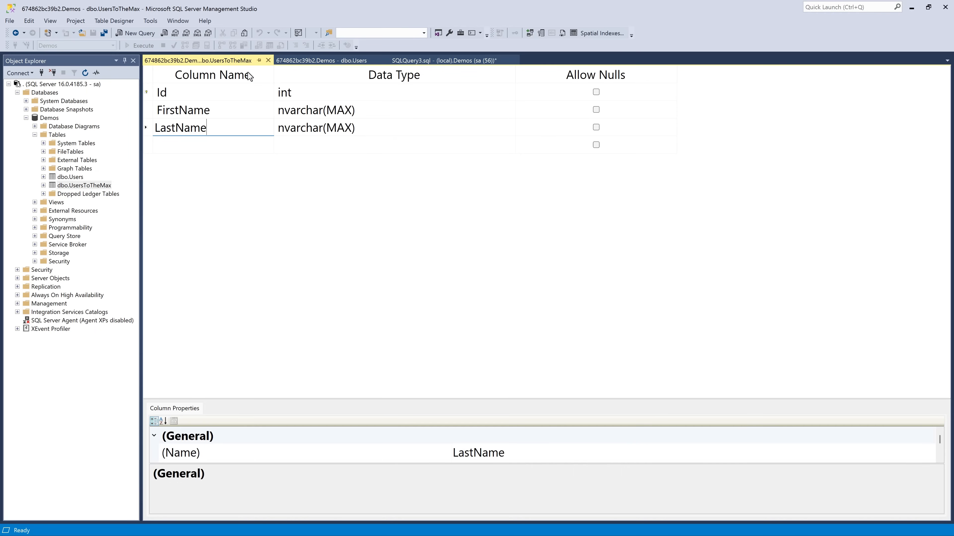
mouse_move(220, 65)
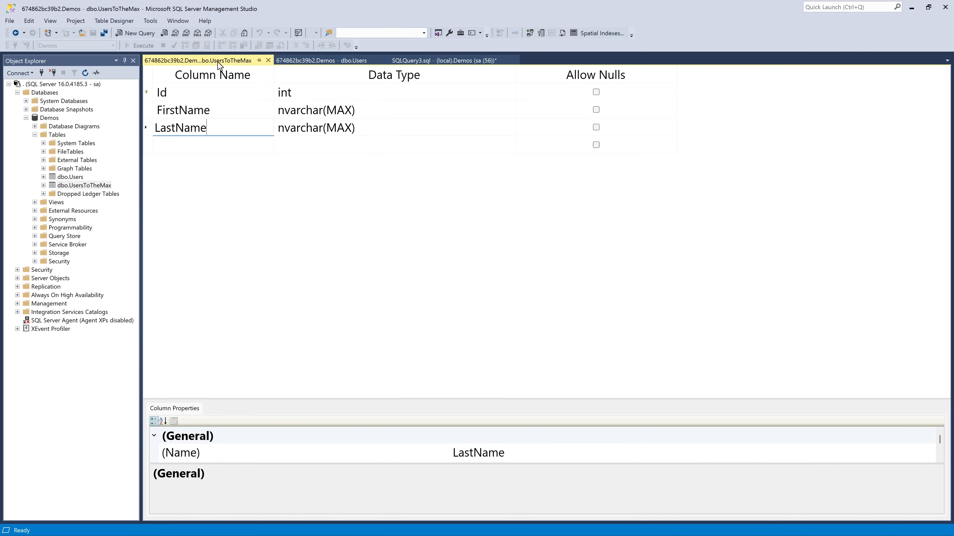
mouse_move(297, 68)
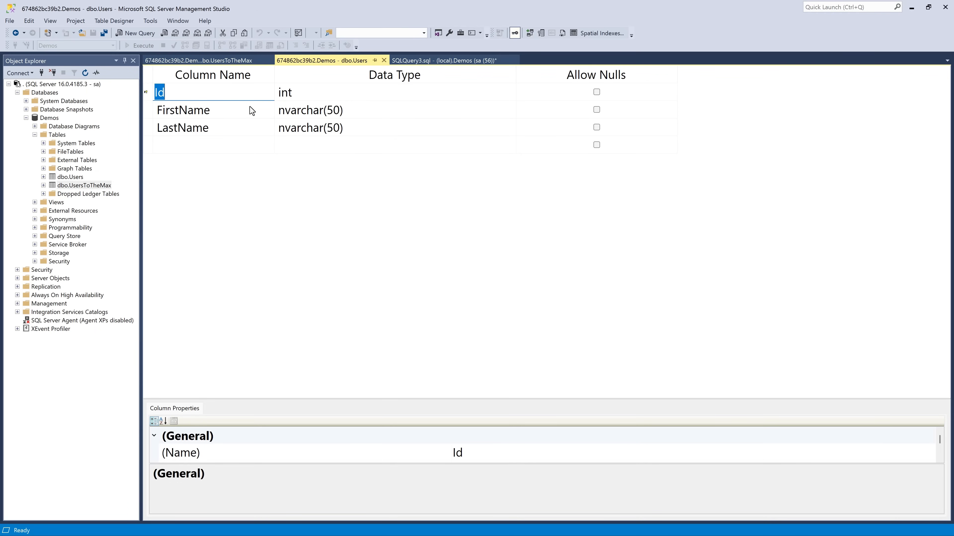
click(195, 60)
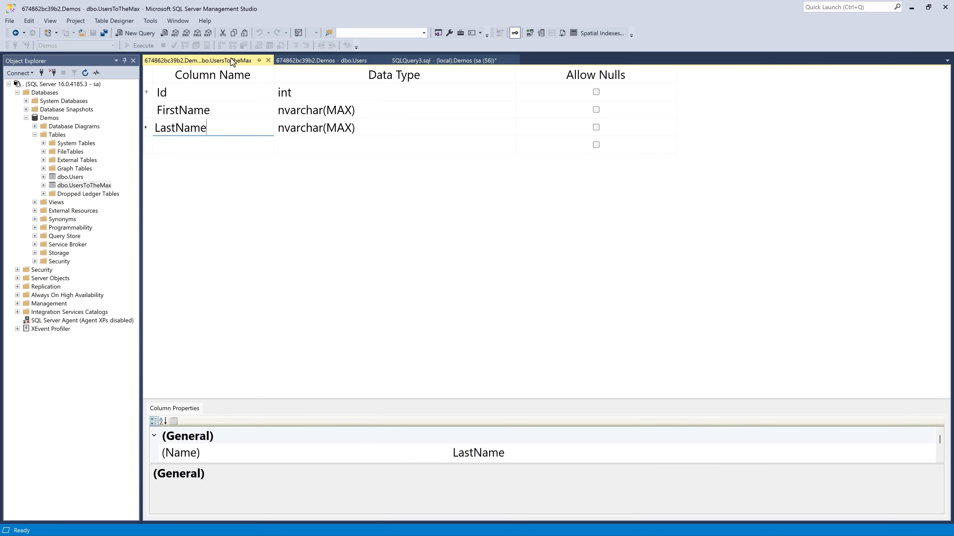
click(316, 61)
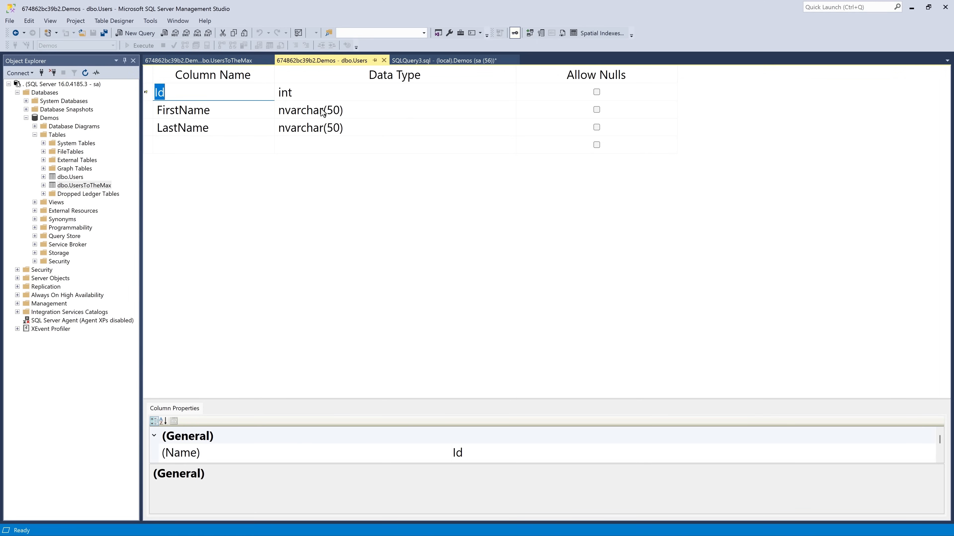
mouse_move(350, 142)
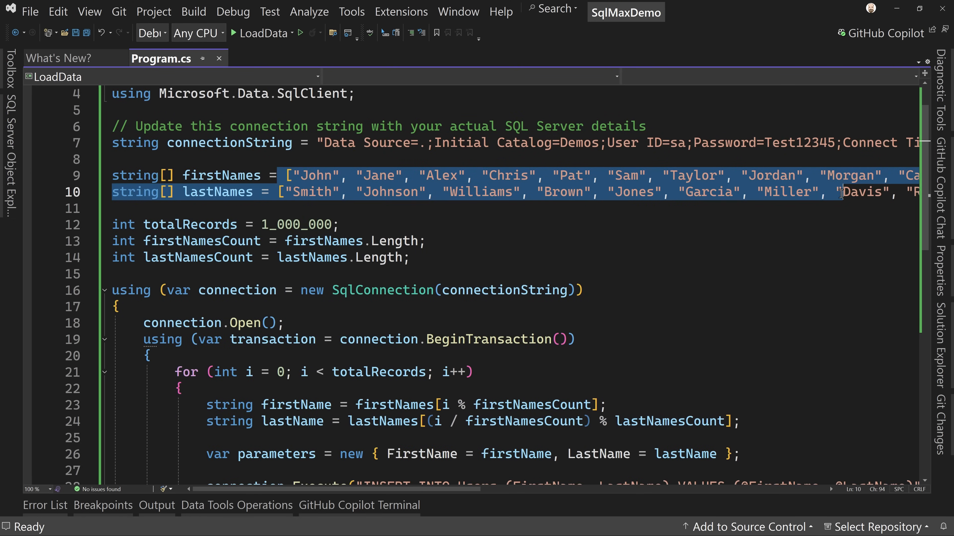
scroll(down, 3)
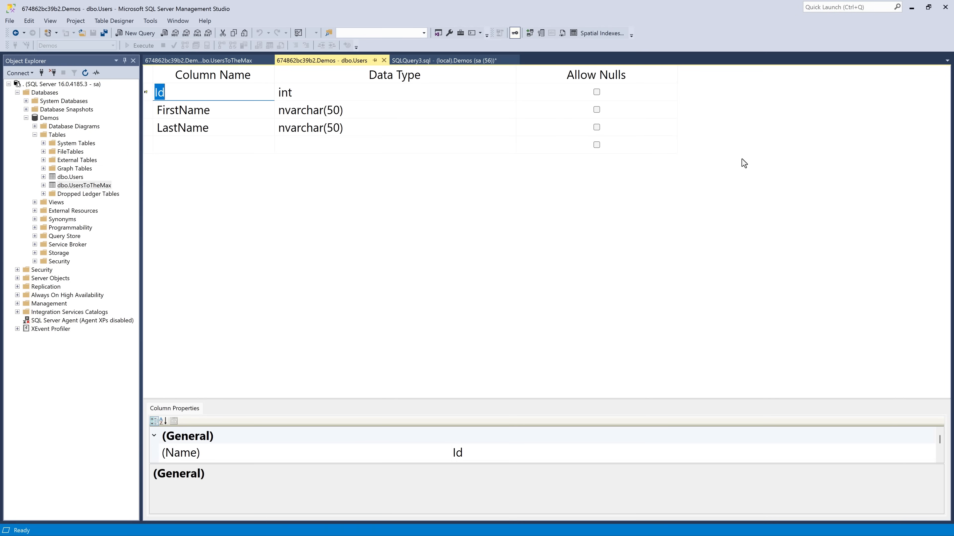
mouse_move(438, 60)
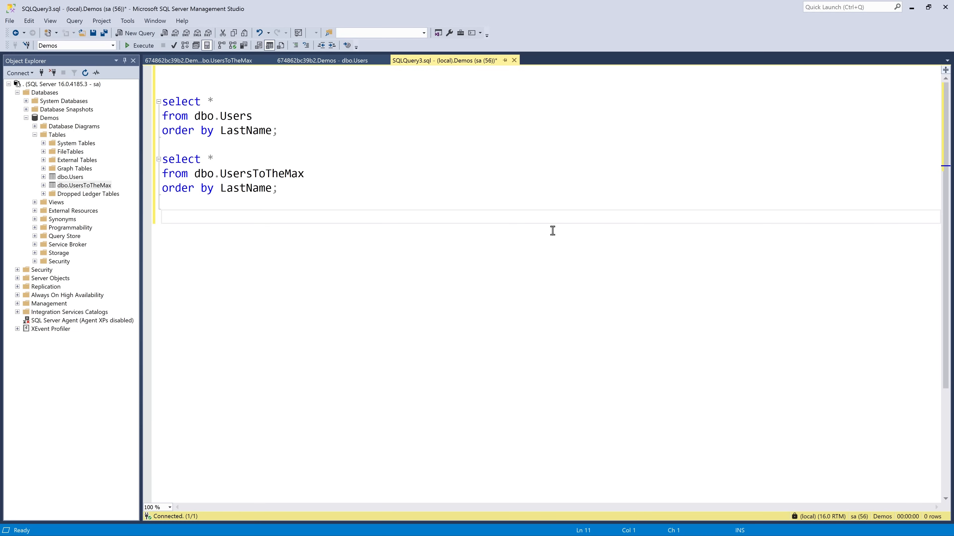
mouse_move(228, 104)
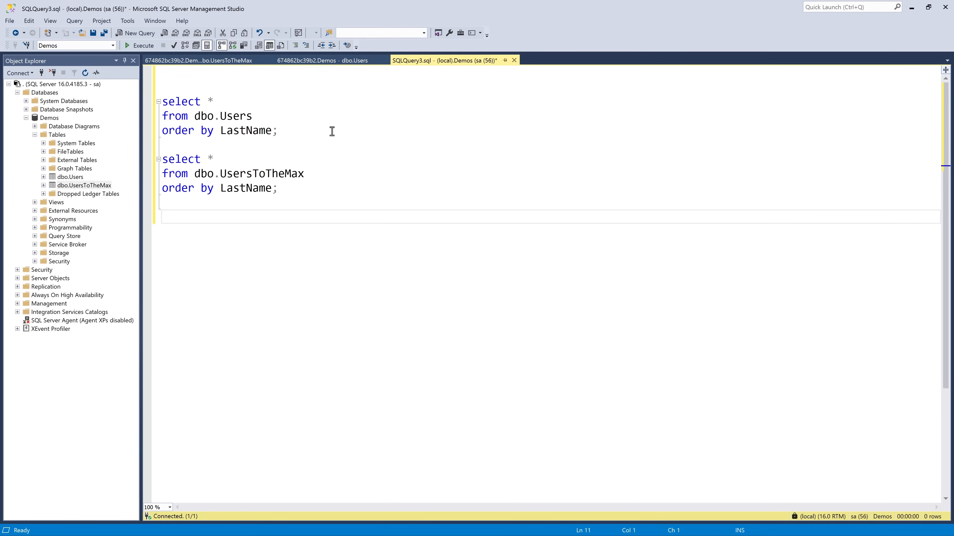
Execute both SELECT statements ordering dbo.Users and dbo.UsersToTheMax by LastName together.
click(163, 217)
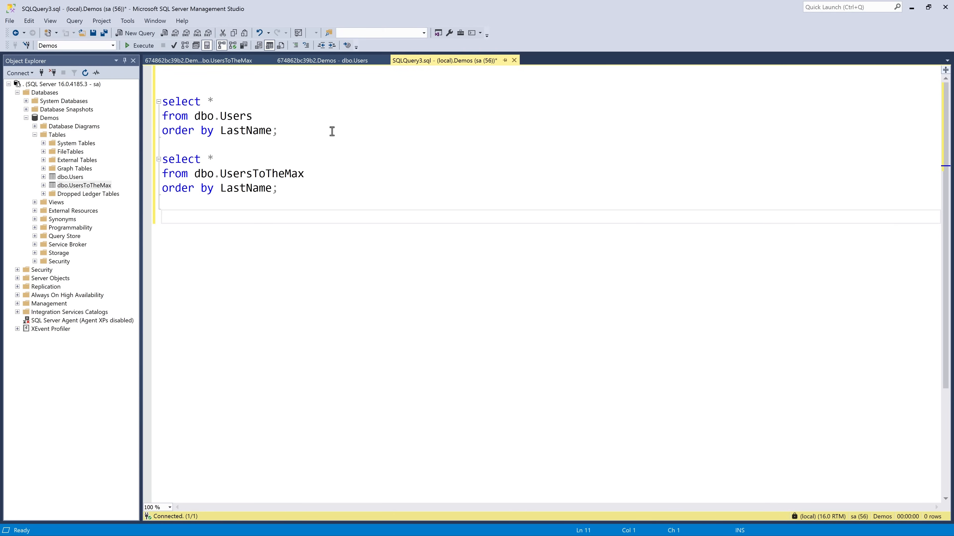
click(163, 216)
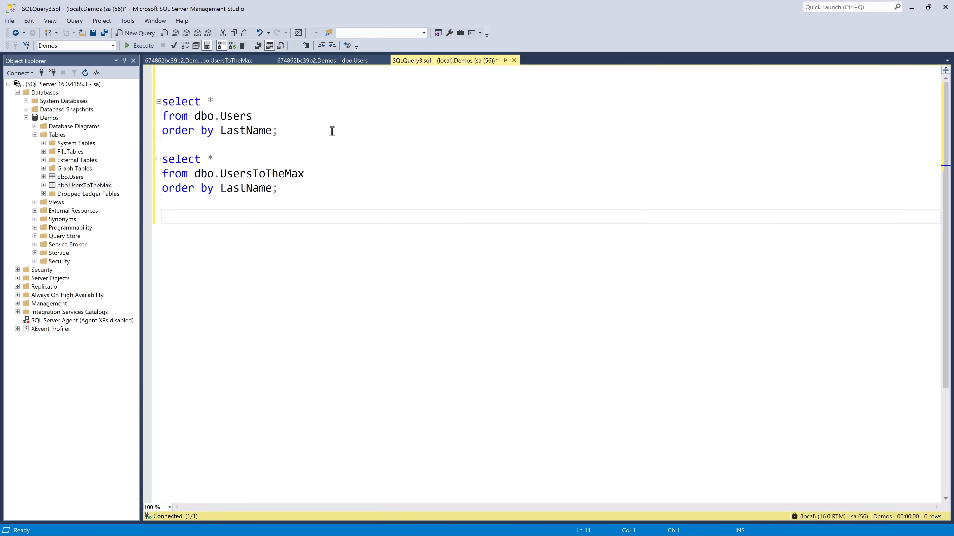
click(289, 193)
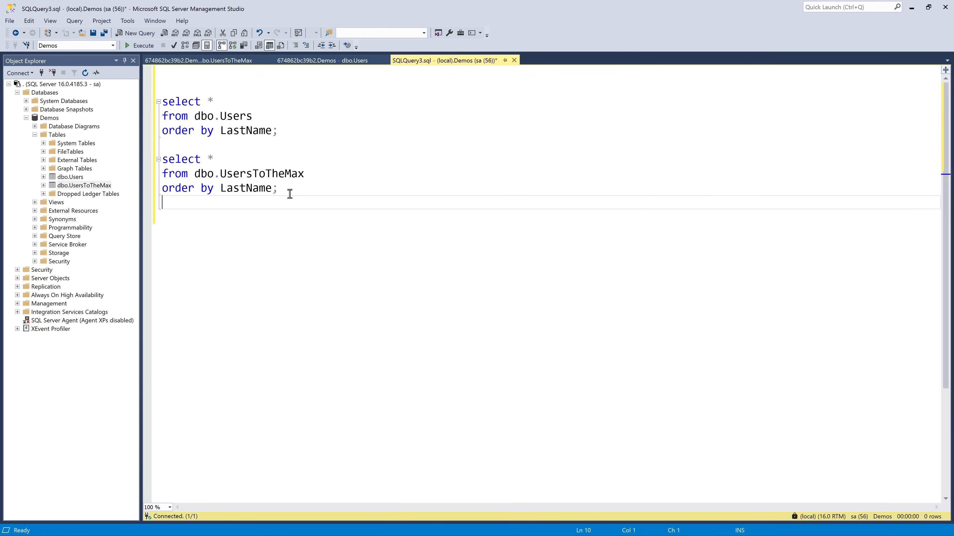
key(ctrl+a)
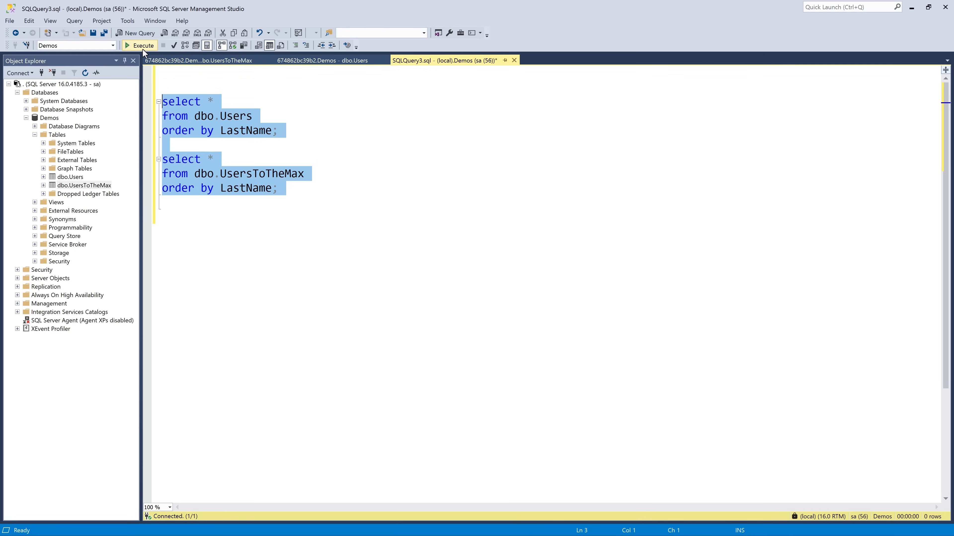
click(139, 45)
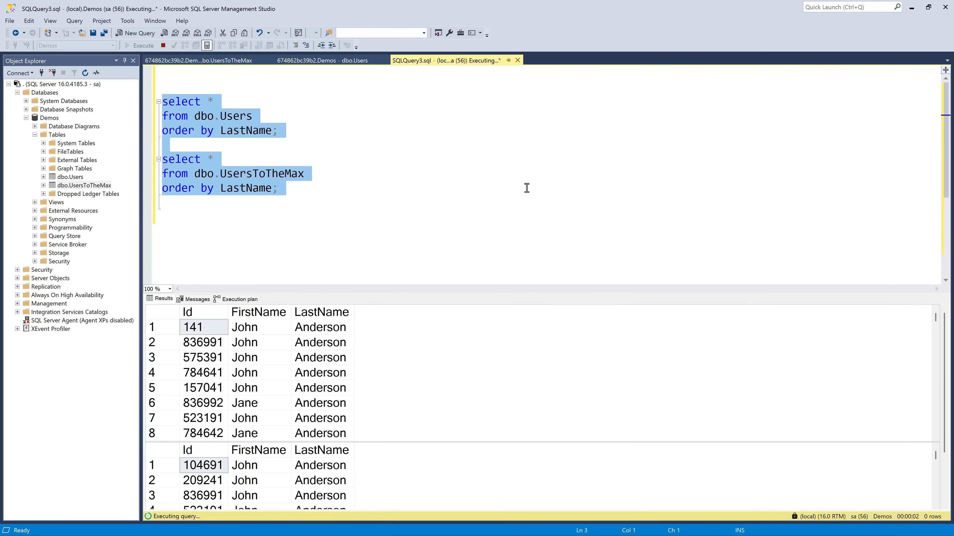
mouse_move(539, 279)
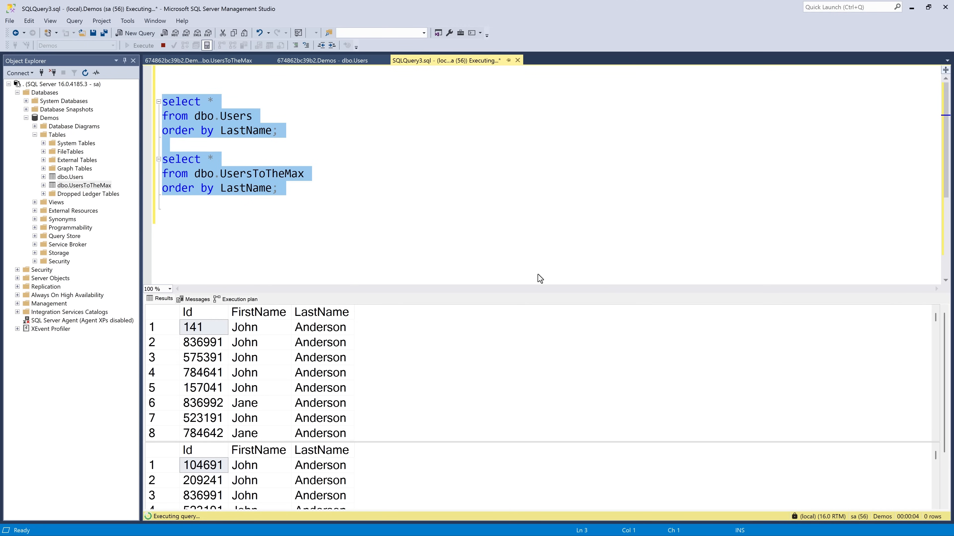
mouse_move(574, 198)
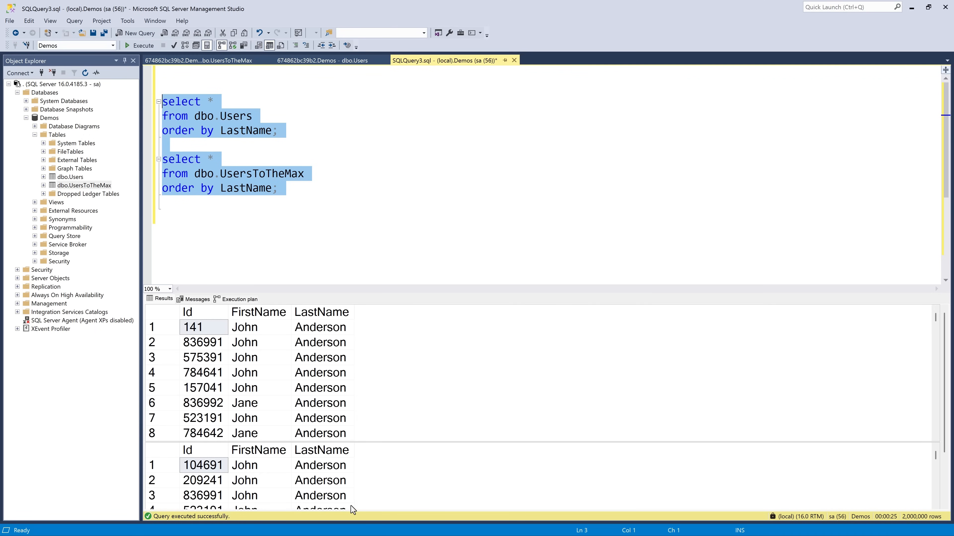
mouse_move(411, 409)
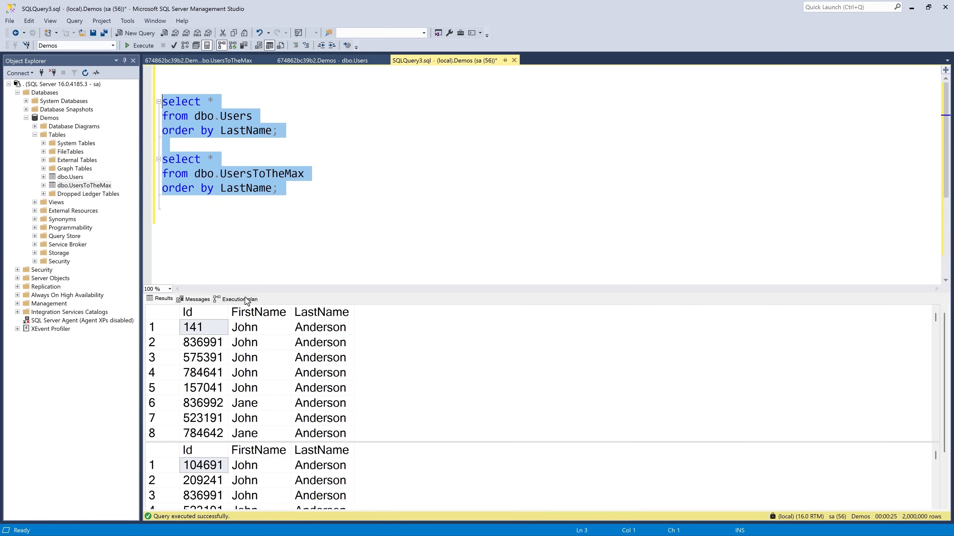
Show the execution plans, where UsersToTheMax costs 98% of the batch versus 2%.
click(235, 299)
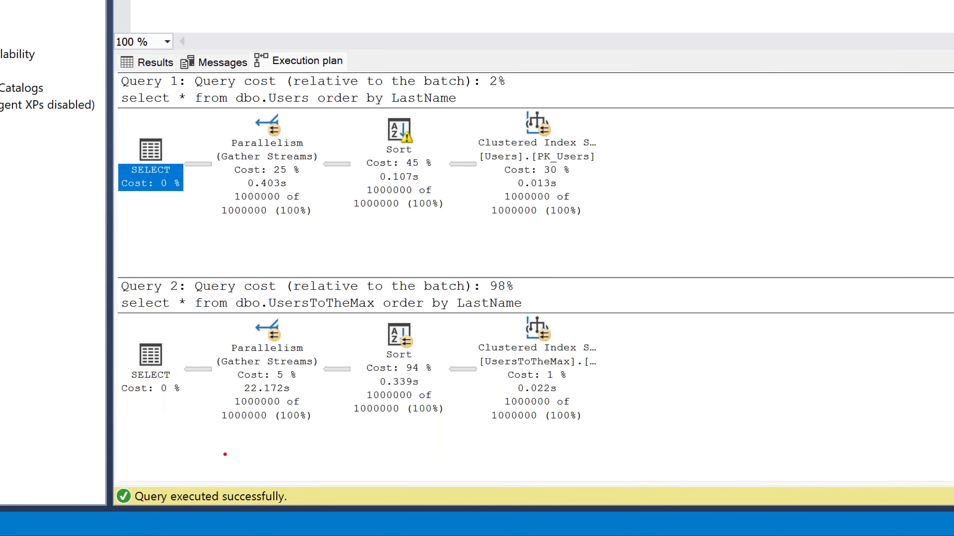
mouse_move(859, 316)
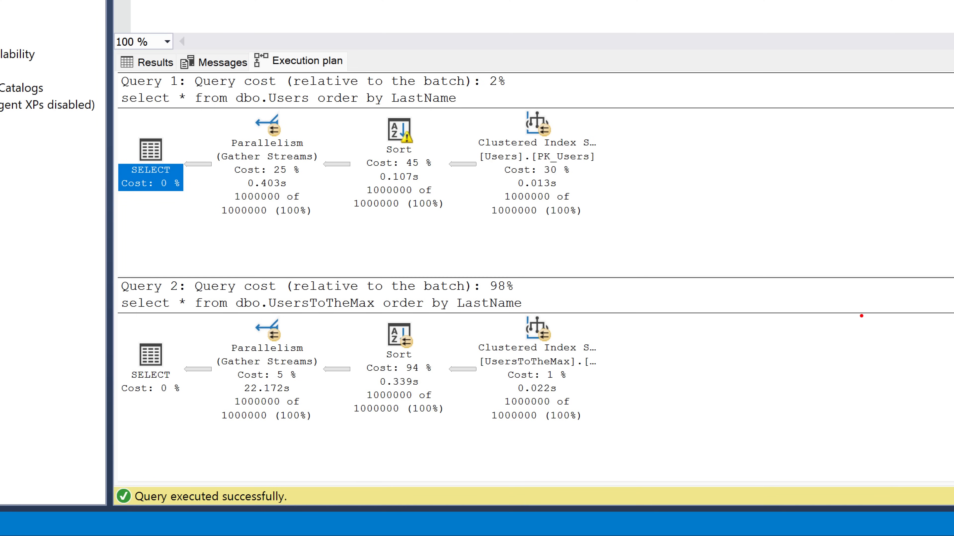
mouse_move(643, 86)
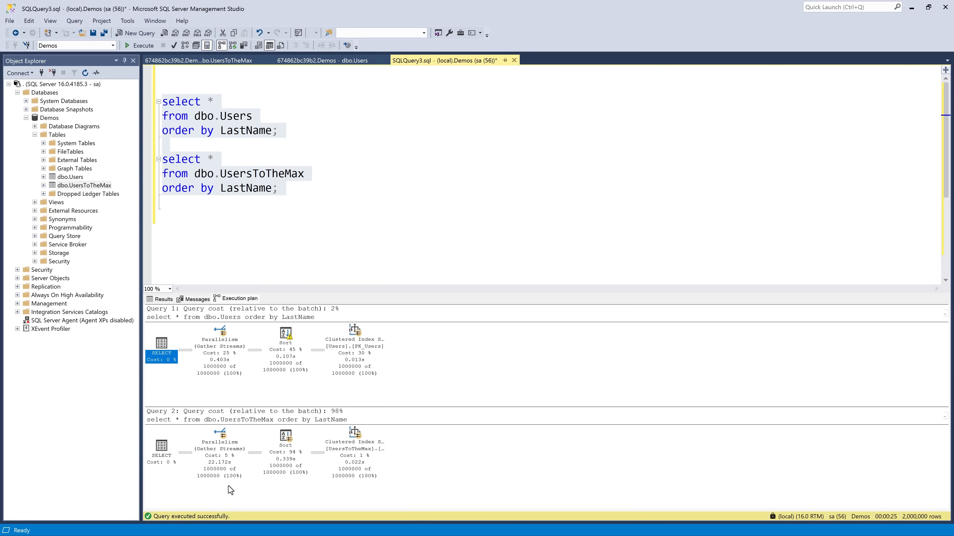
mouse_move(161, 355)
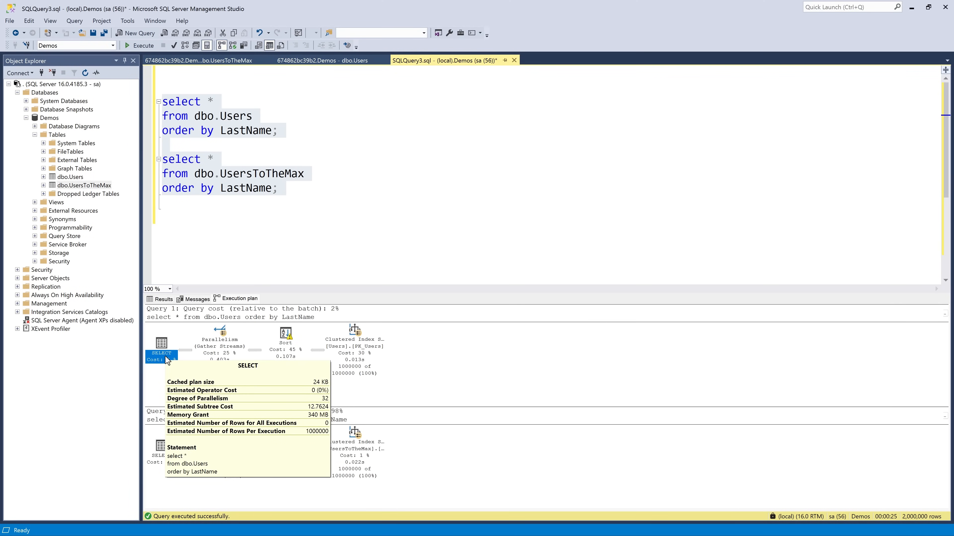
mouse_move(167, 358)
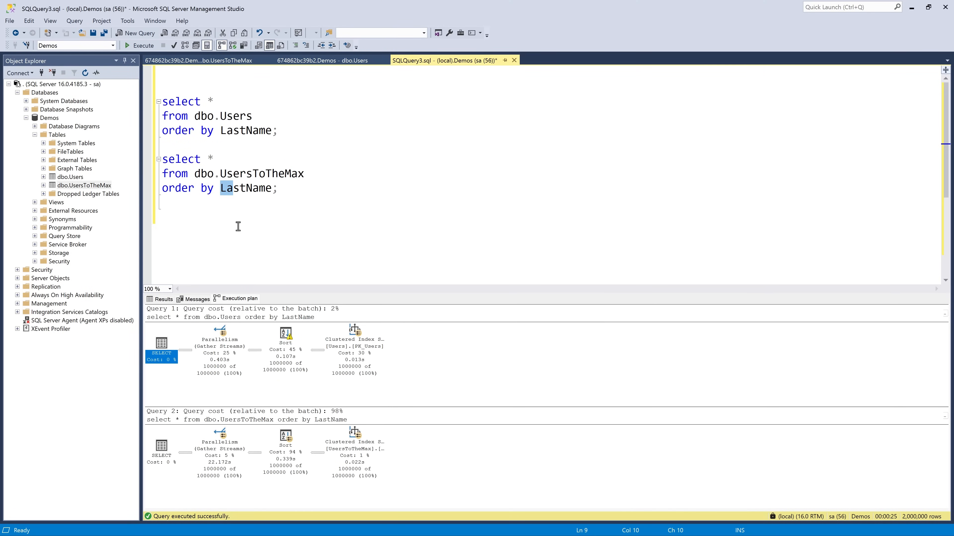
Change both ORDER BY clauses to FirstName and execute the two queries again.
text(FirstName)
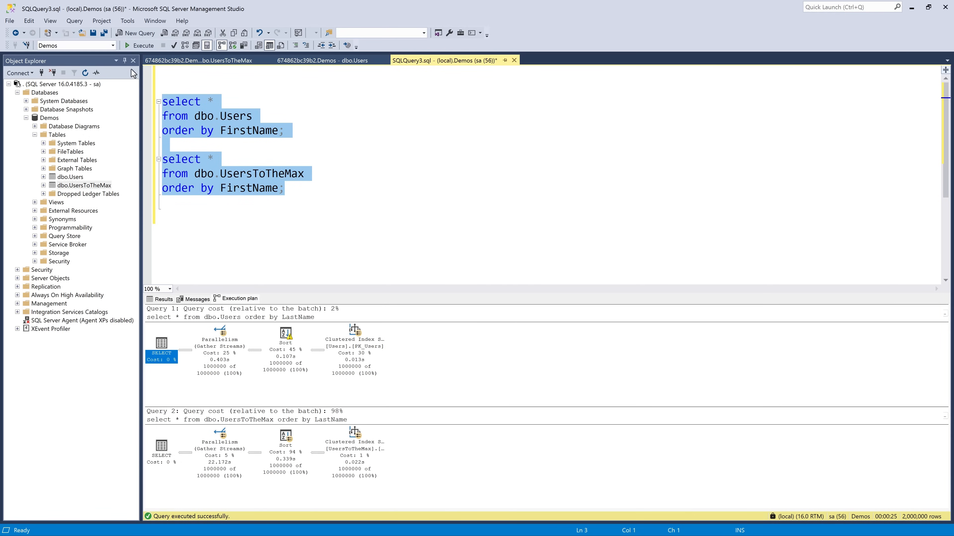
click(140, 45)
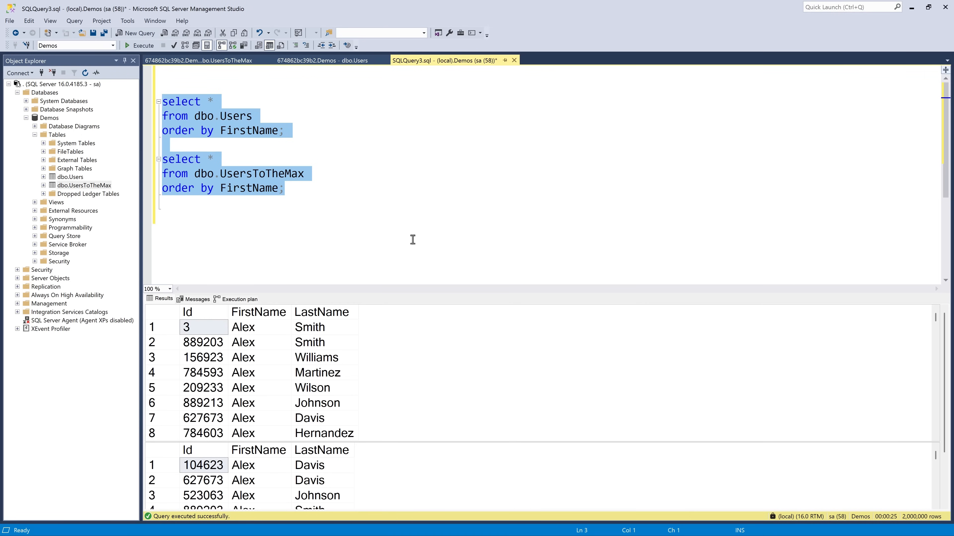
Show the execution plans for the FirstName-sorted queries, UsersToTheMax still at 98%.
click(239, 299)
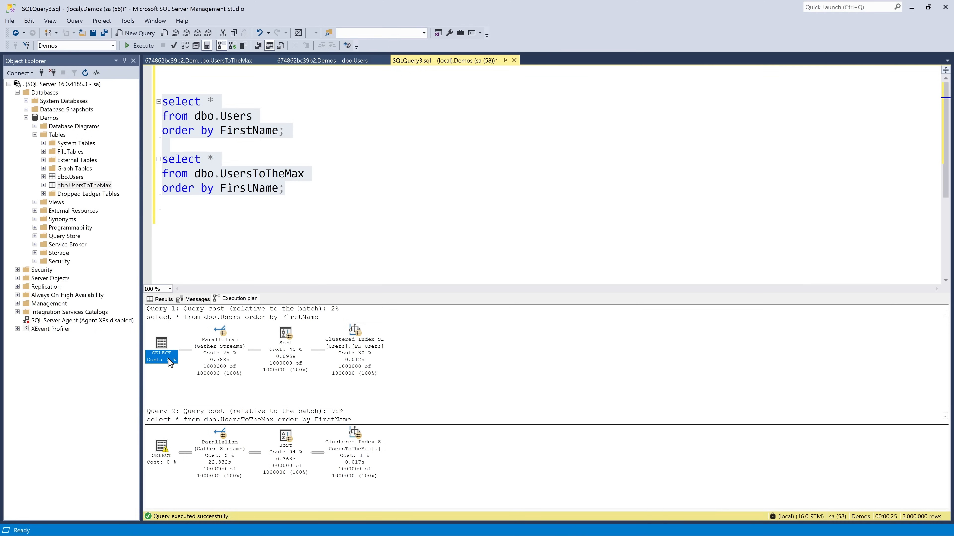
mouse_move(161, 455)
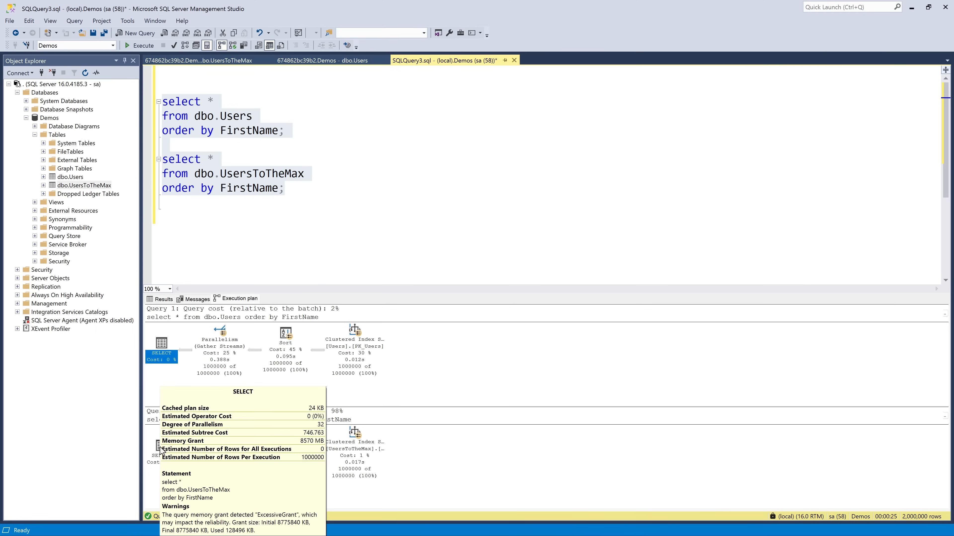
mouse_move(165, 372)
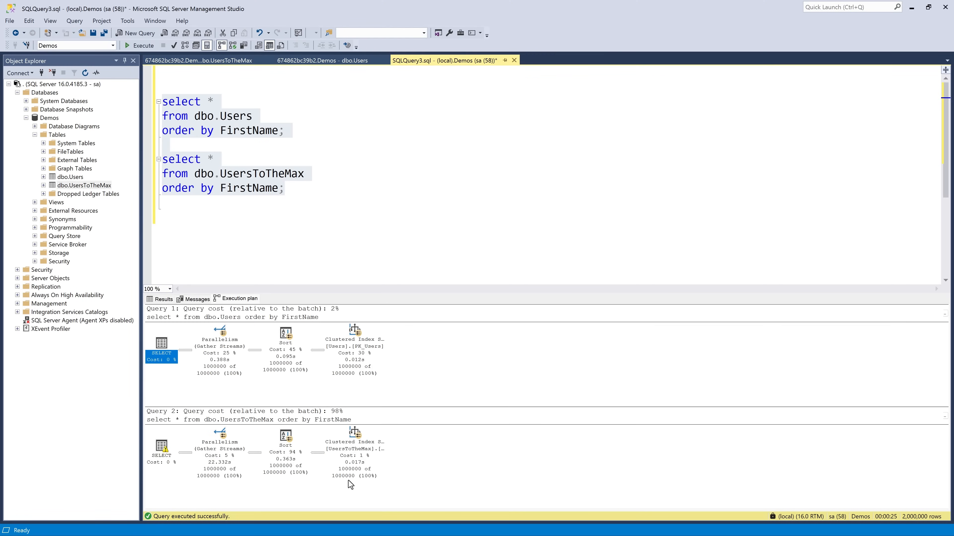
mouse_move(227, 378)
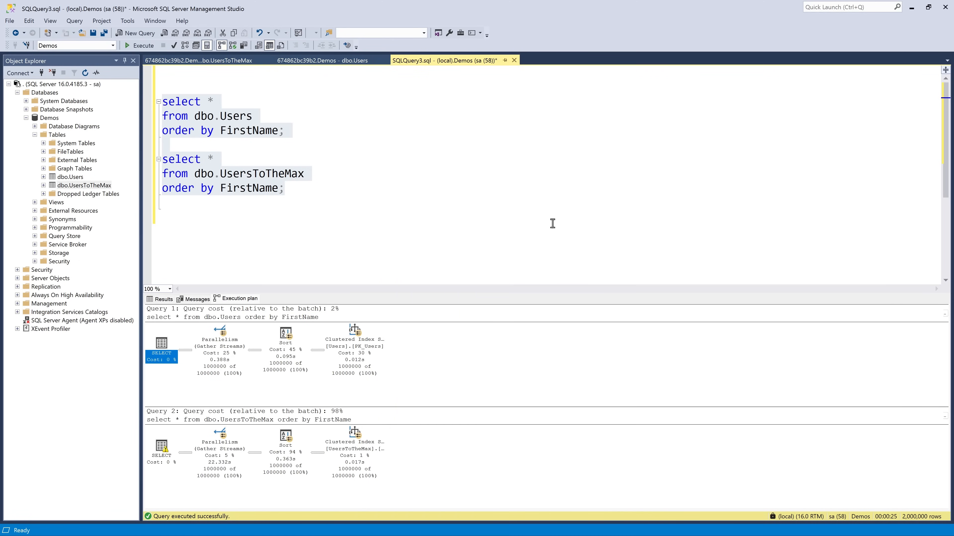
mouse_move(338, 366)
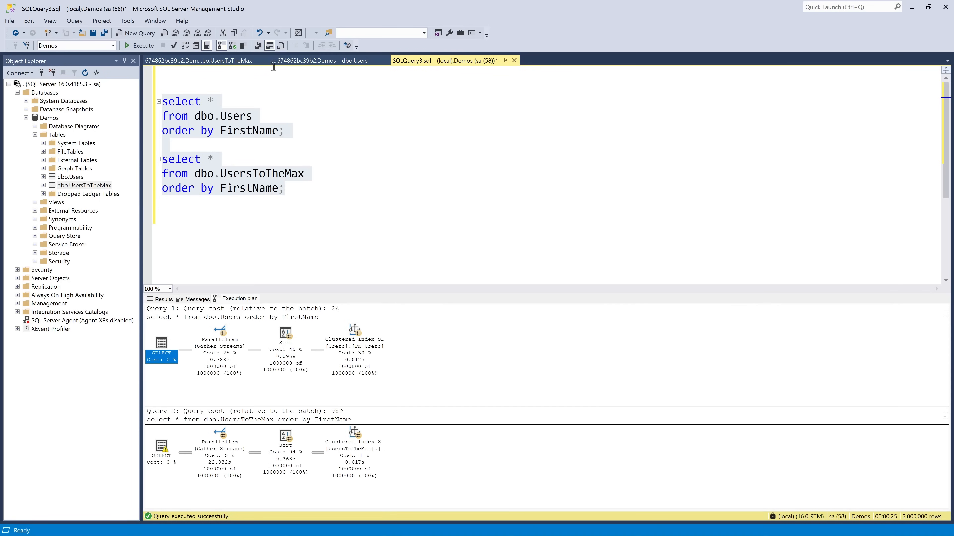
Display the dbo.UsersToTheMax table design with its nvarchar(MAX) name columns.
click(195, 60)
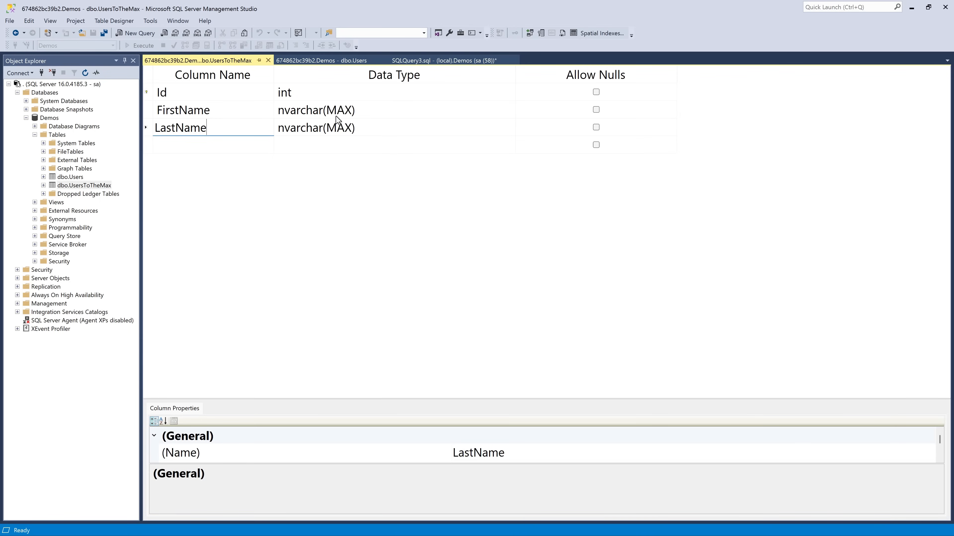
mouse_move(338, 120)
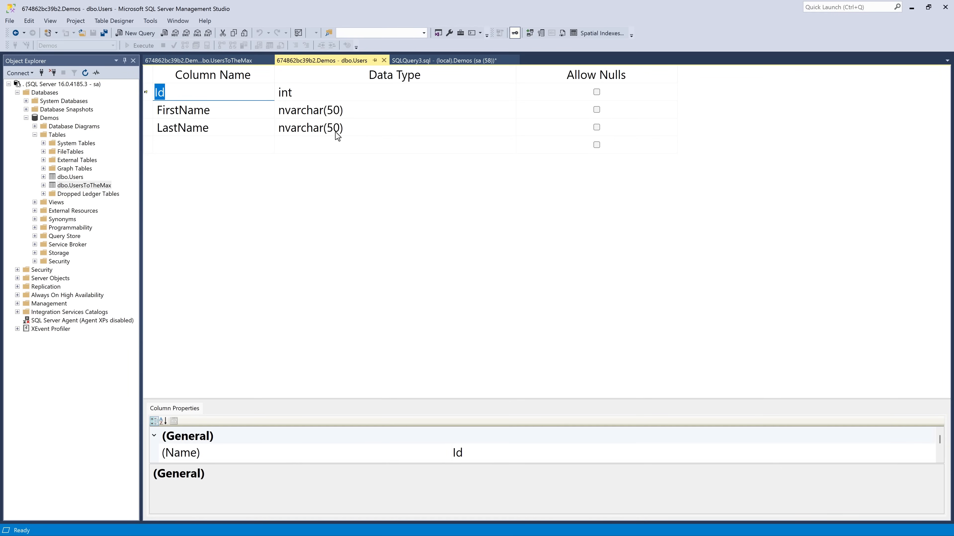
mouse_move(341, 149)
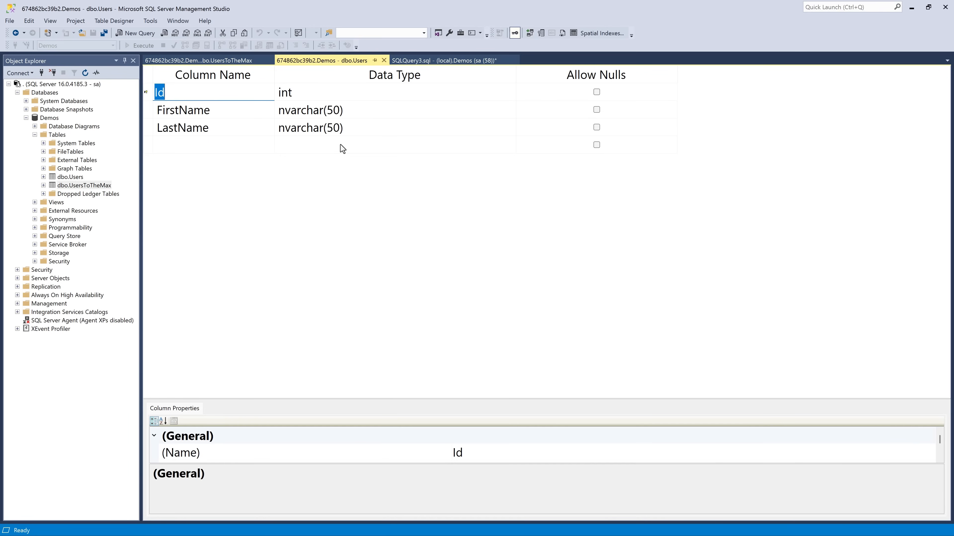